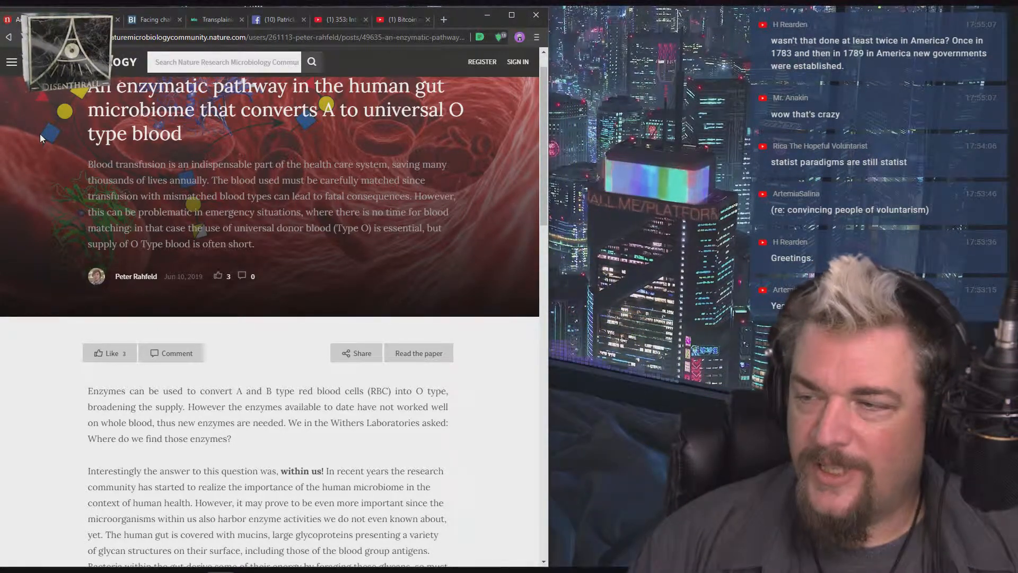
Highlight the intro phrase stating universal donor Type O blood is essential.
scroll("down", 3)
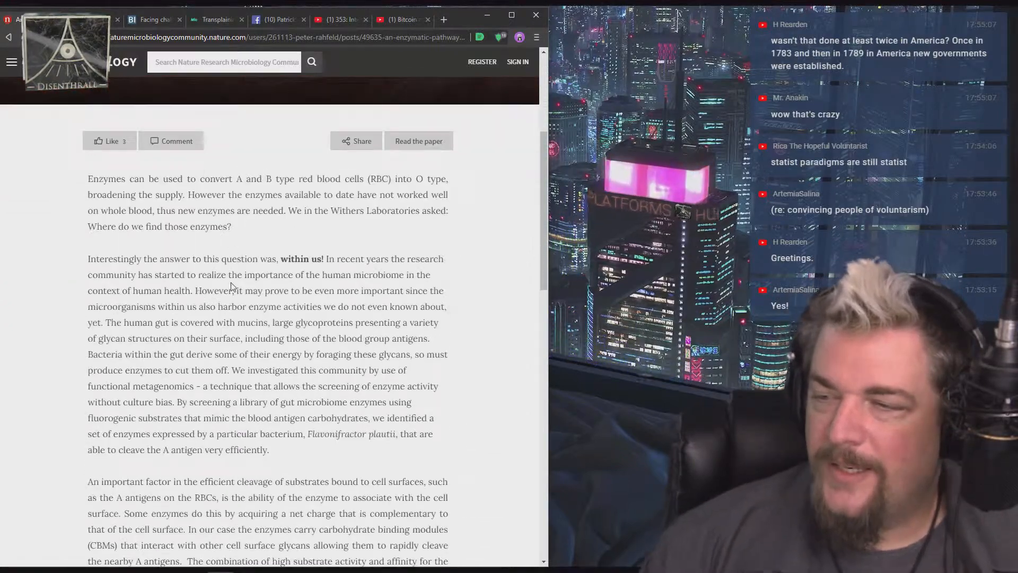
scroll("up", 3)
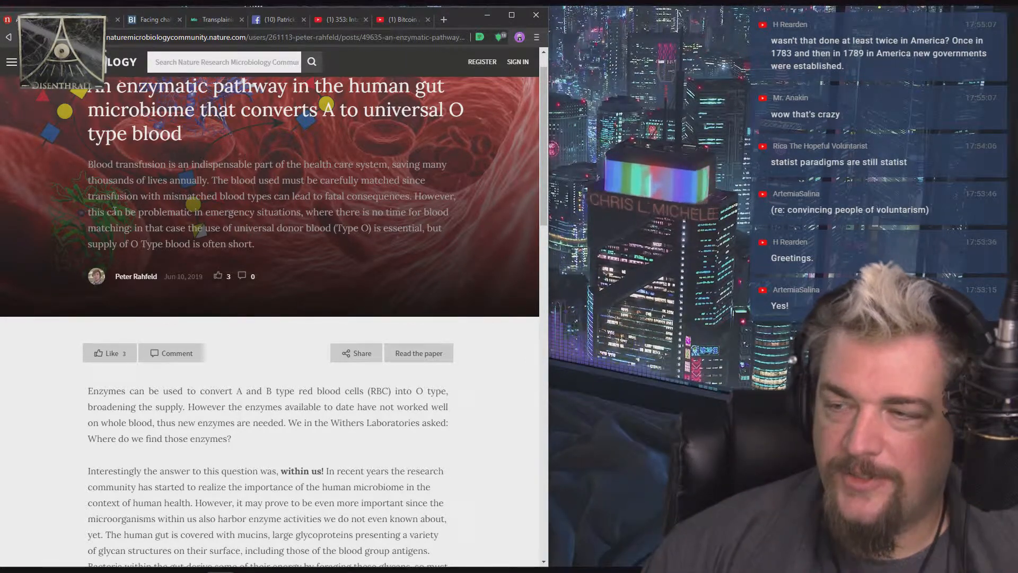
scroll("down", 3)
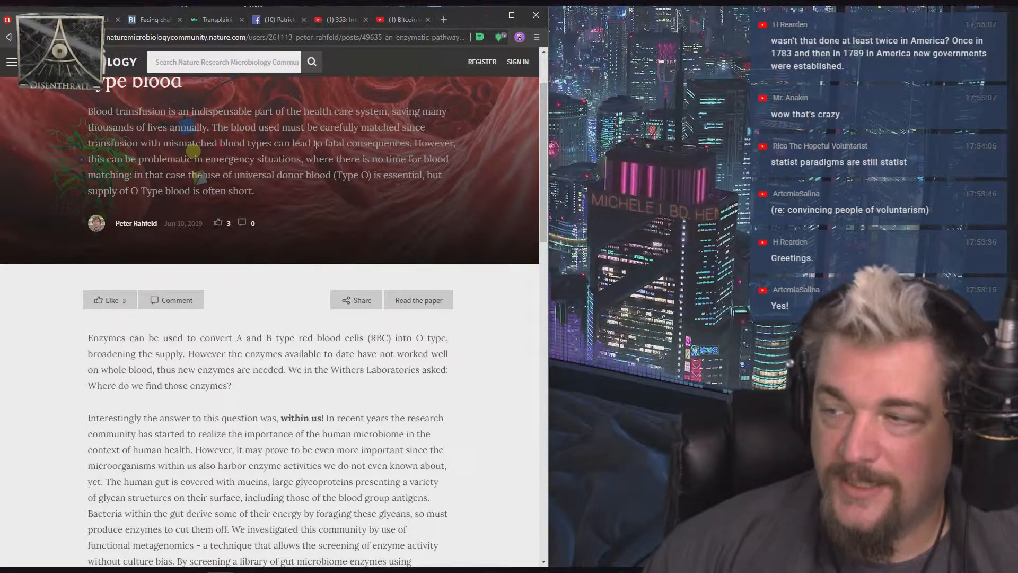
left_click_drag(322, 143, 412, 143)
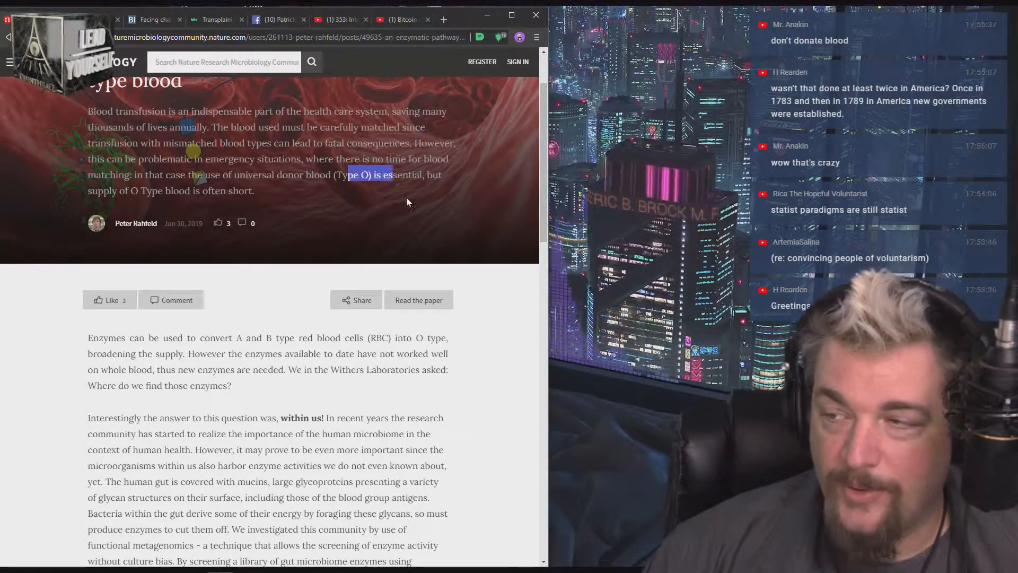
Scroll past the Like/Comment bar to the paragraph on gut enzymes cleaving the A antigen.
scroll("down", 3)
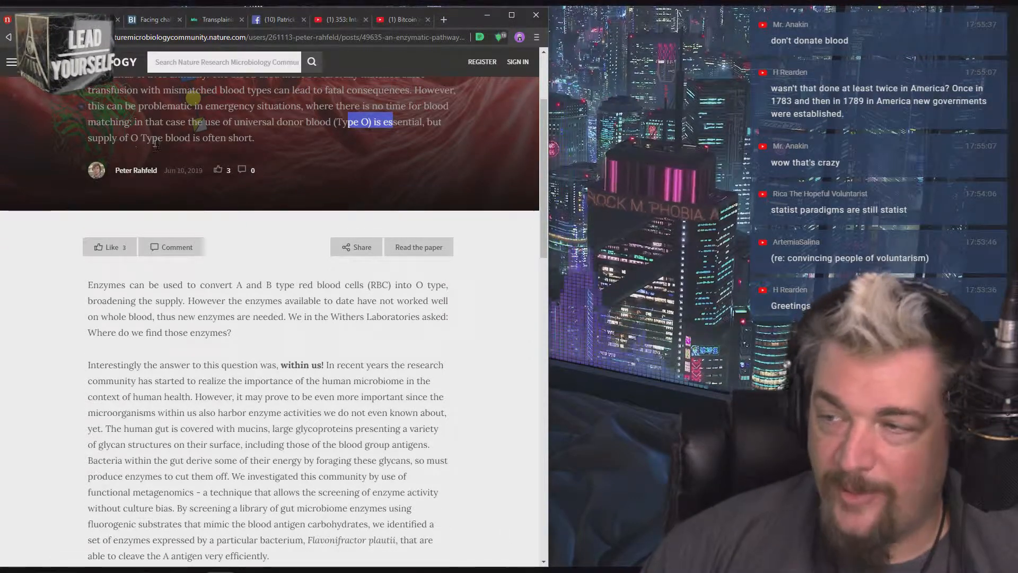
scroll("down", 3)
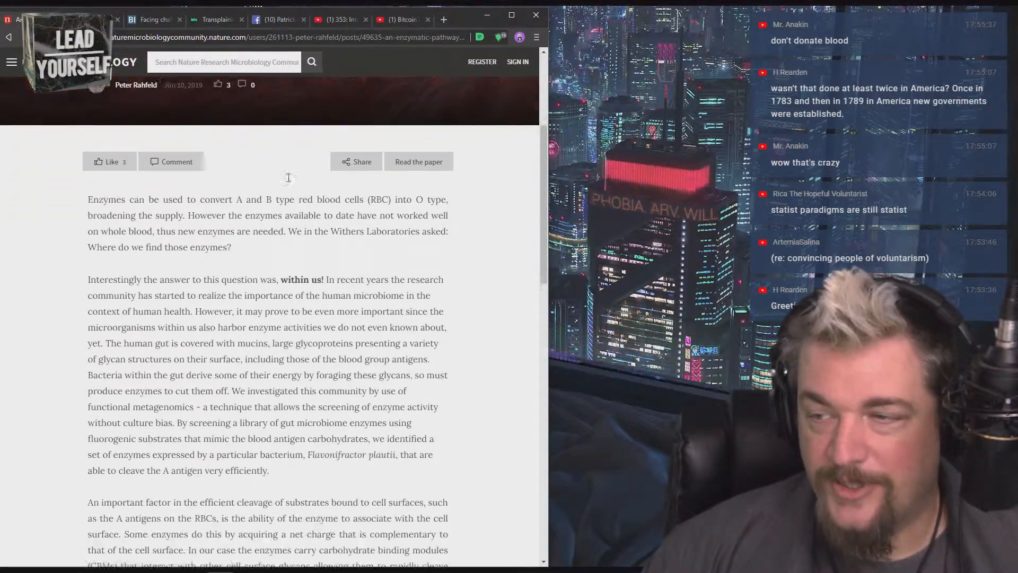
scroll("down", 3)
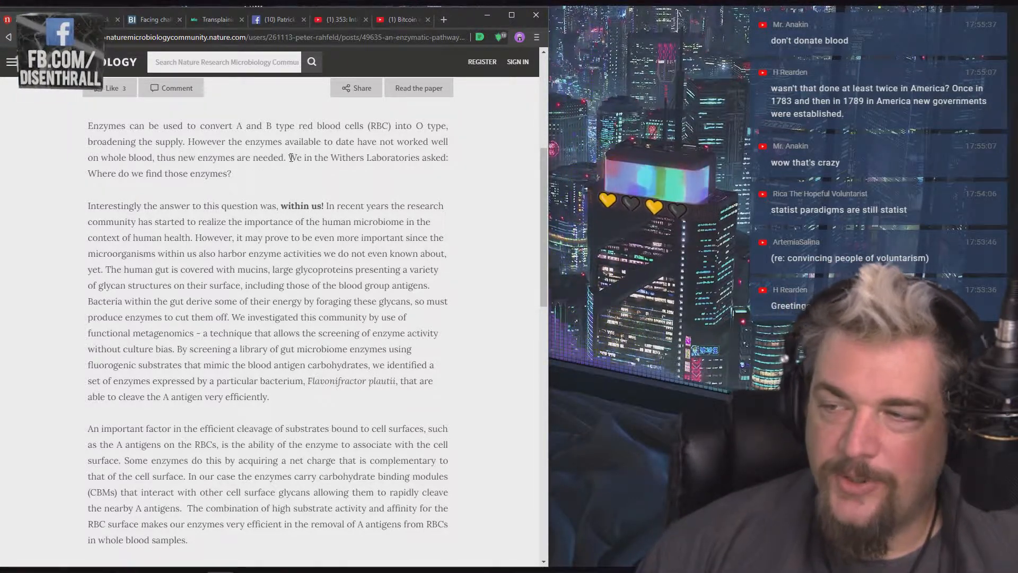
scroll("down", 3)
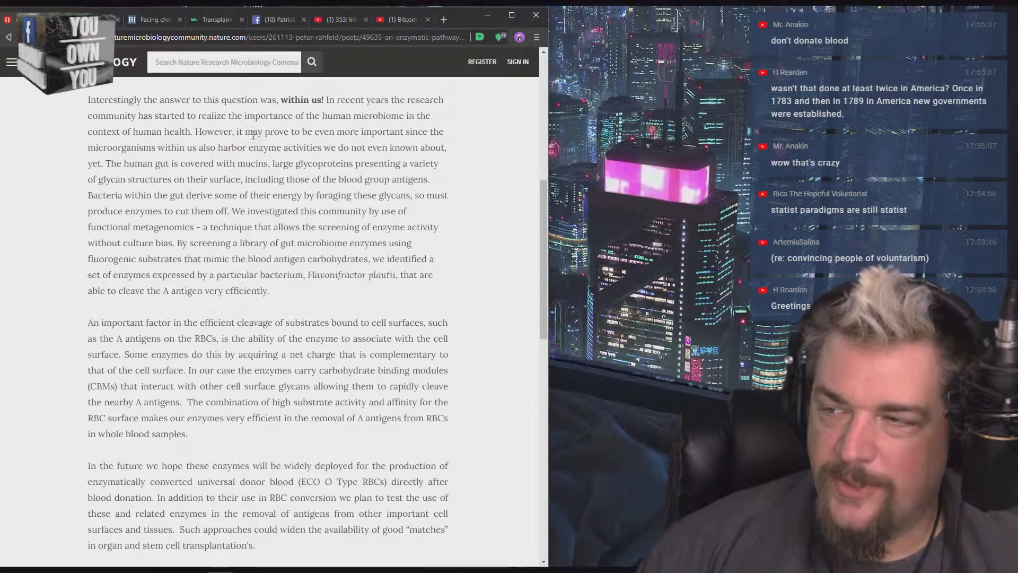
Highlight 'human gut is covered with mucins', then scroll to the byline and comments section.
left_click_drag(129, 163, 271, 163)
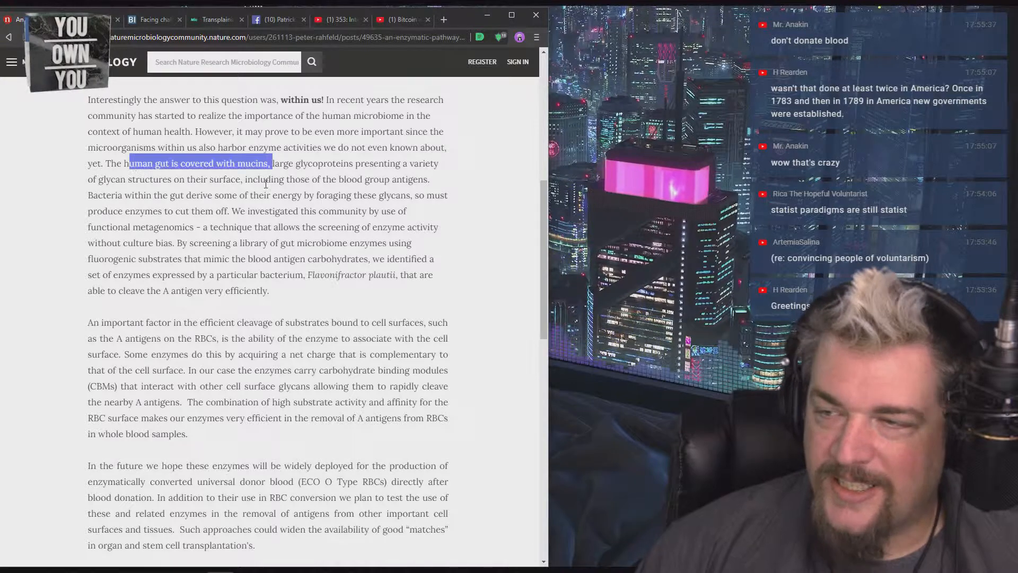
scroll("down", 3)
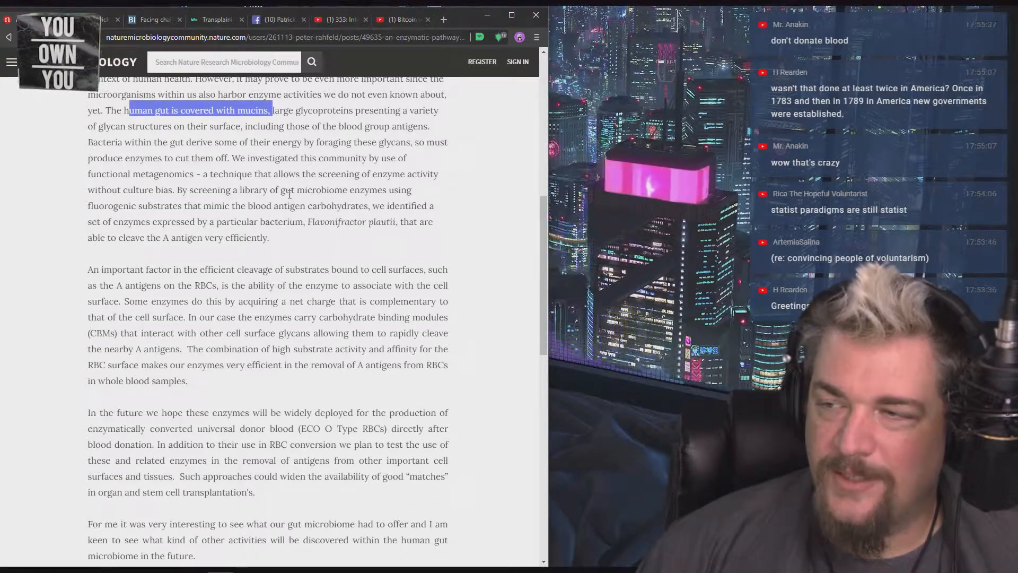
scroll("down", 3)
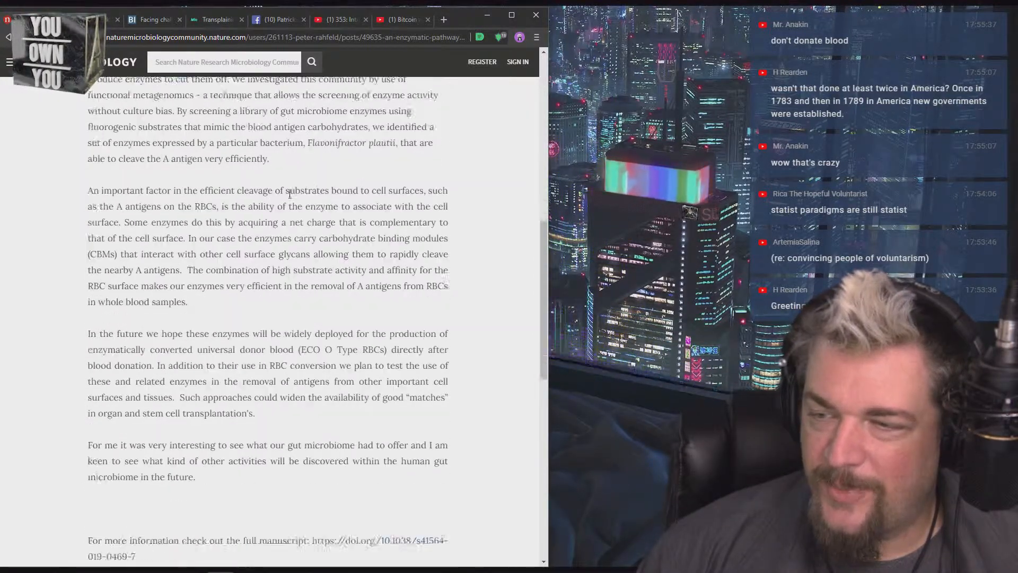
scroll("down", 3)
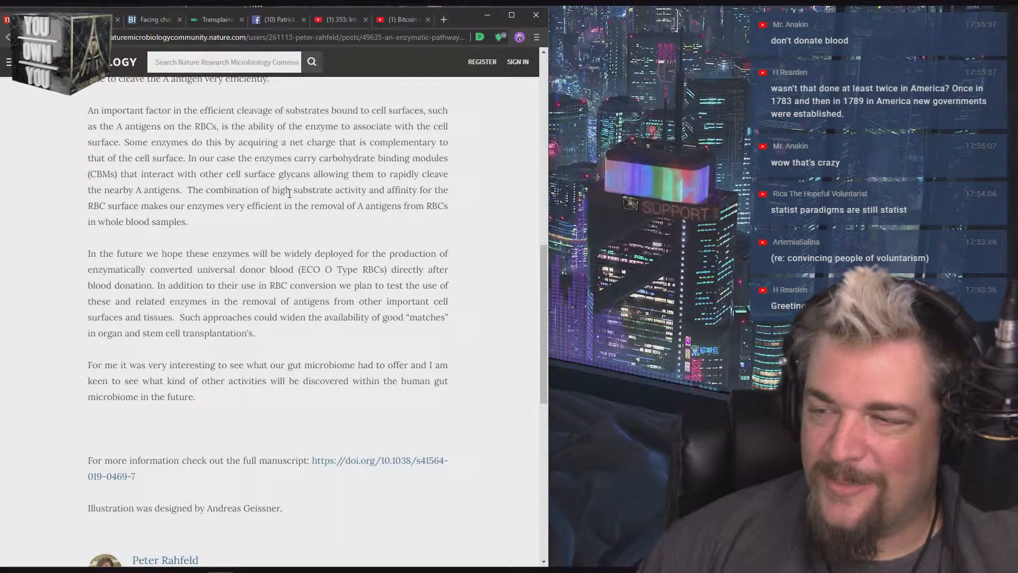
mouse_move(379, 224)
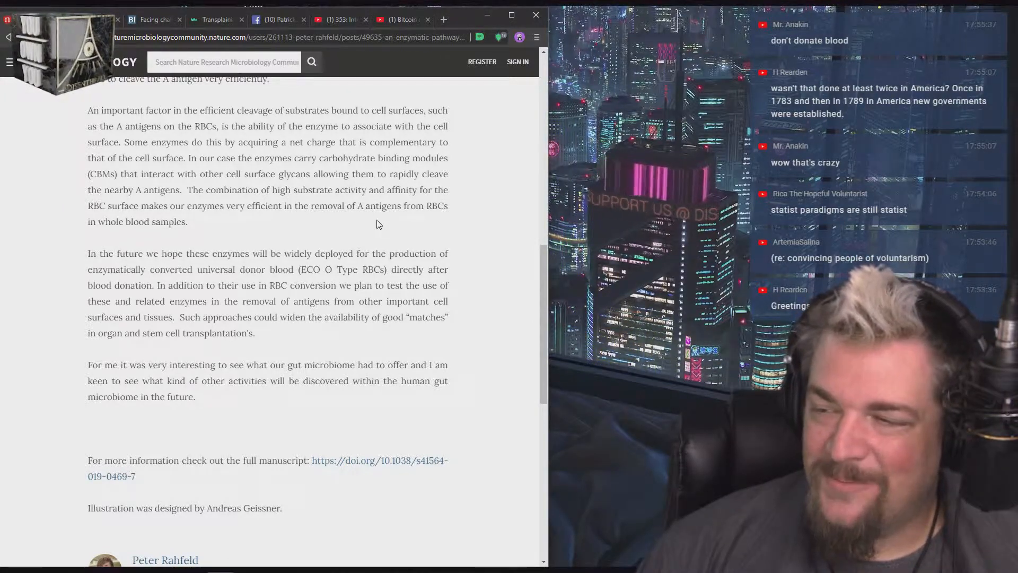
scroll("down", 3)
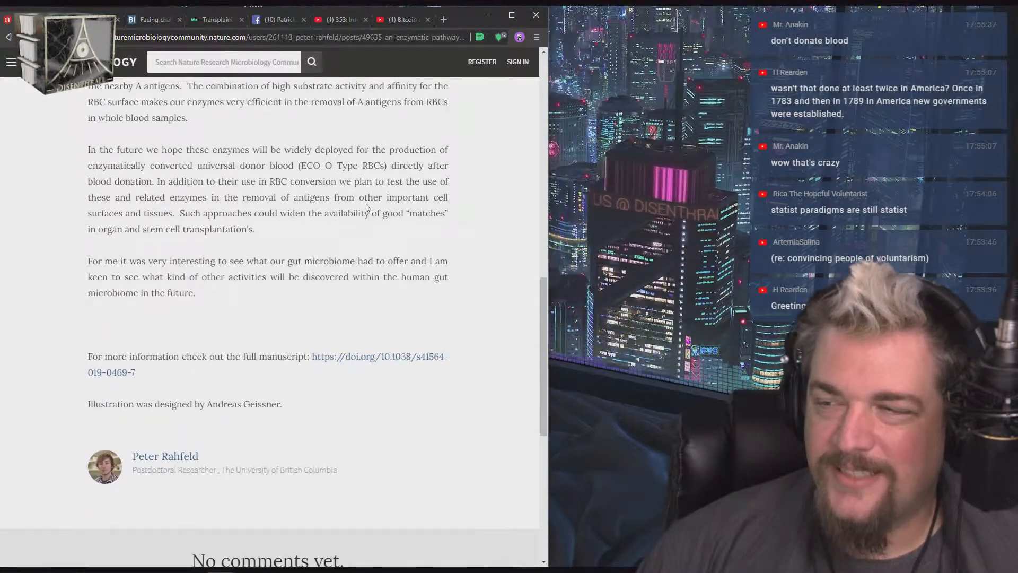